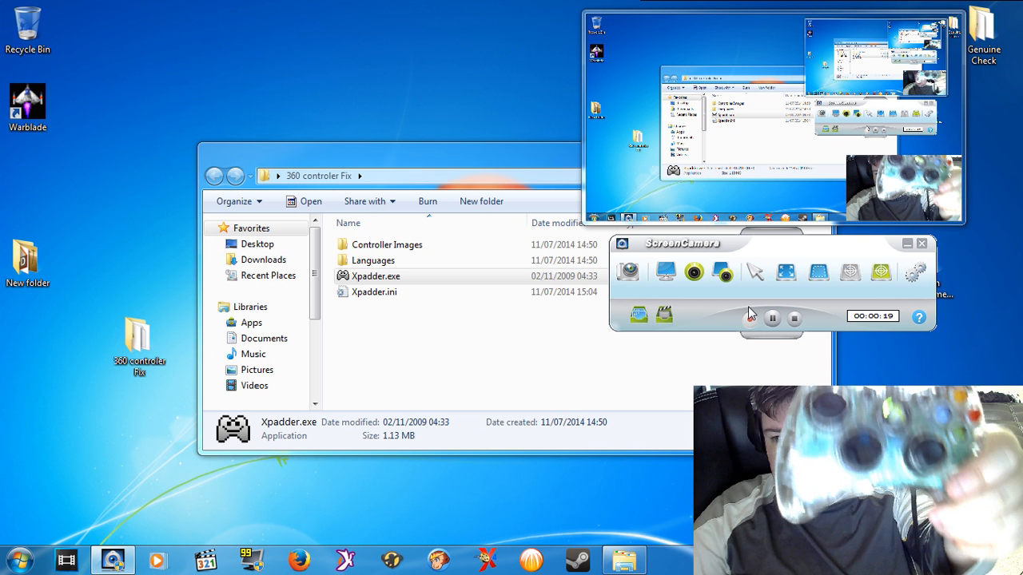
{"action": "mouse_move", "coordinate": [750, 272]}
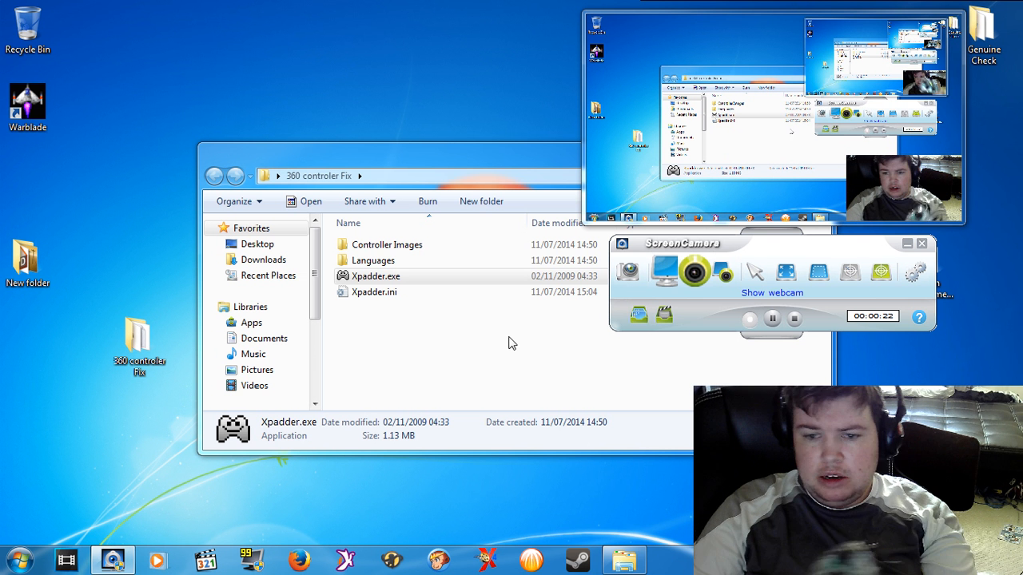
- Launch Xpadder.exe to open an untitled profile
{"action": "left_click", "coordinate": [376, 275]}
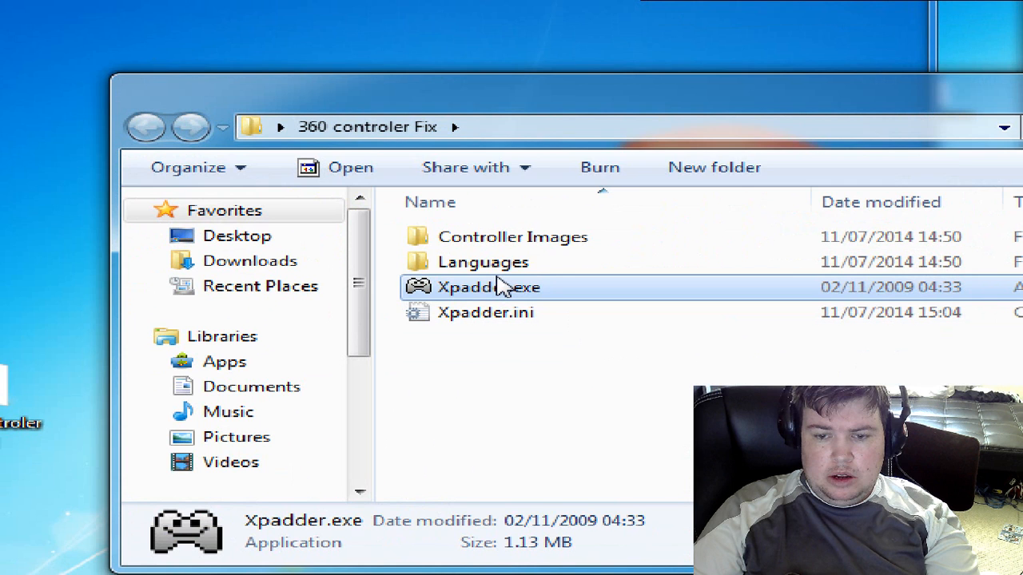
{"action": "double_click", "coordinate": [488, 287]}
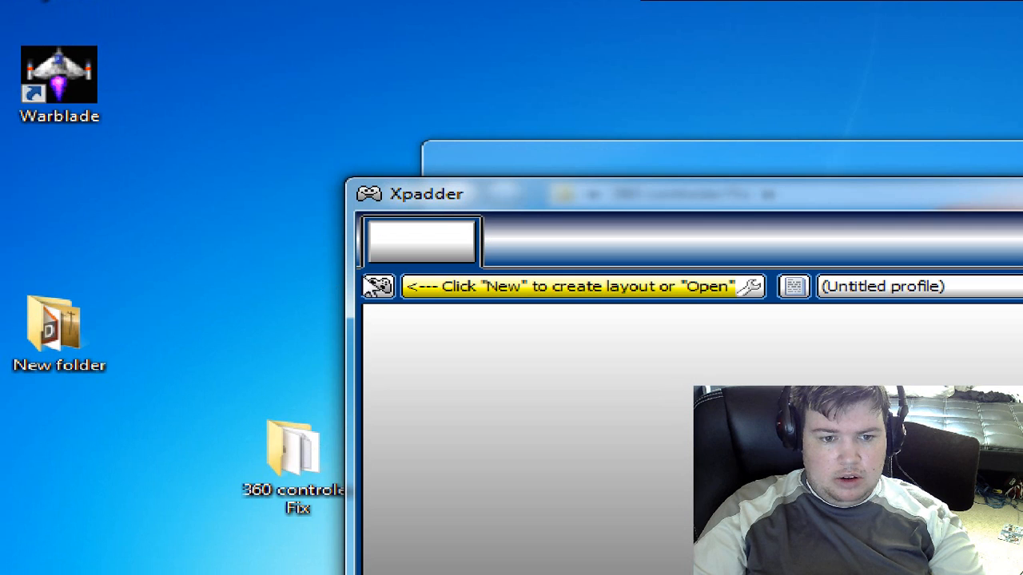
- Create a new layout and load the white Xbox 360 controller image
{"action": "left_click", "coordinate": [378, 76]}
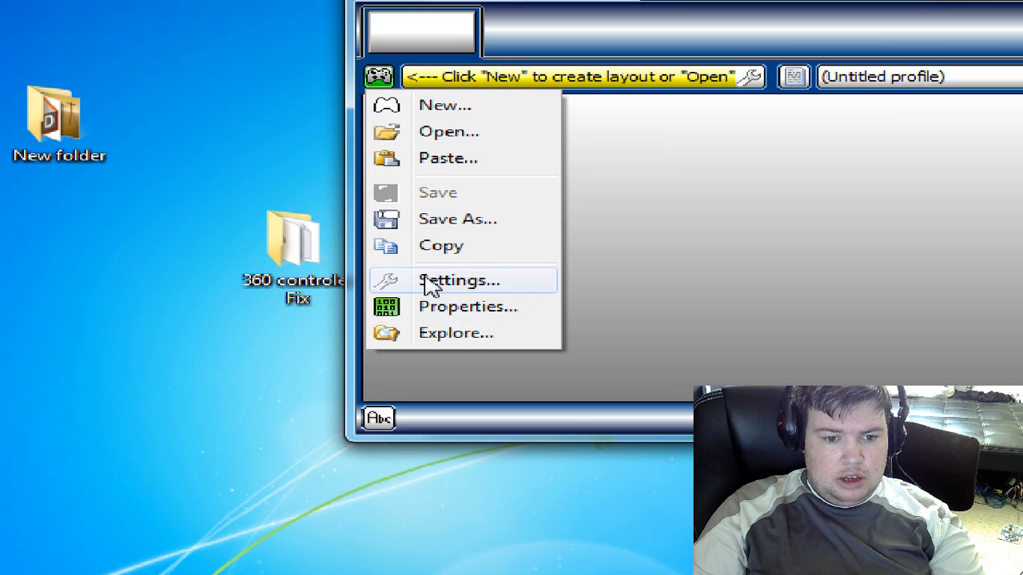
{"action": "left_click", "coordinate": [458, 280]}
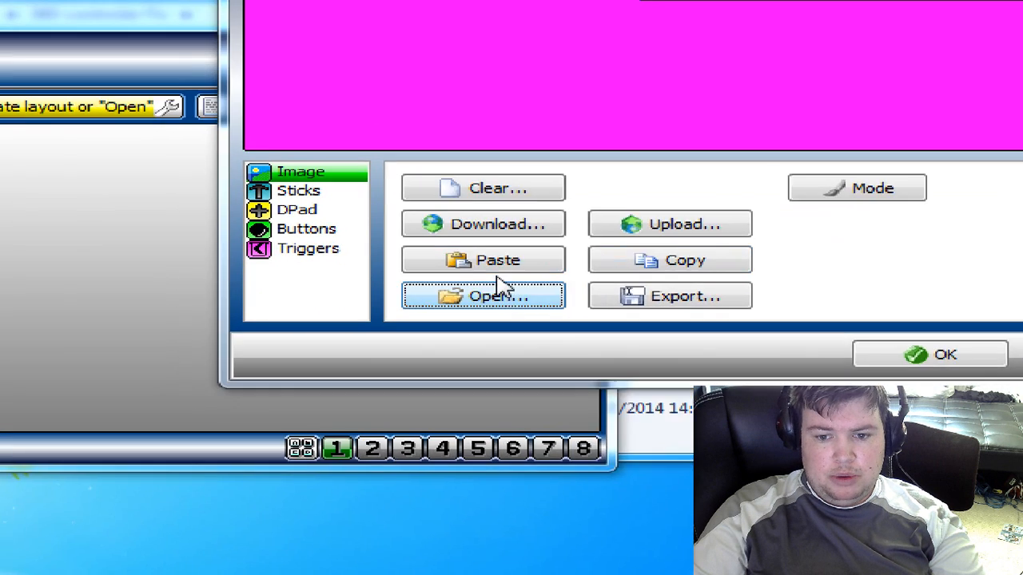
{"action": "left_click", "coordinate": [483, 295]}
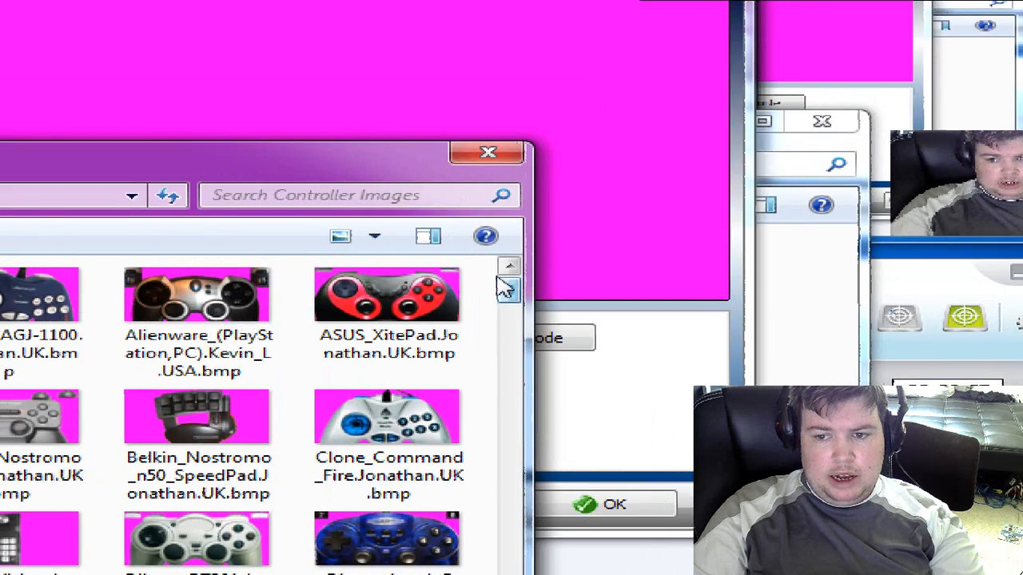
{"action": "scroll", "scroll_direction": "down", "scroll_amount": 3}
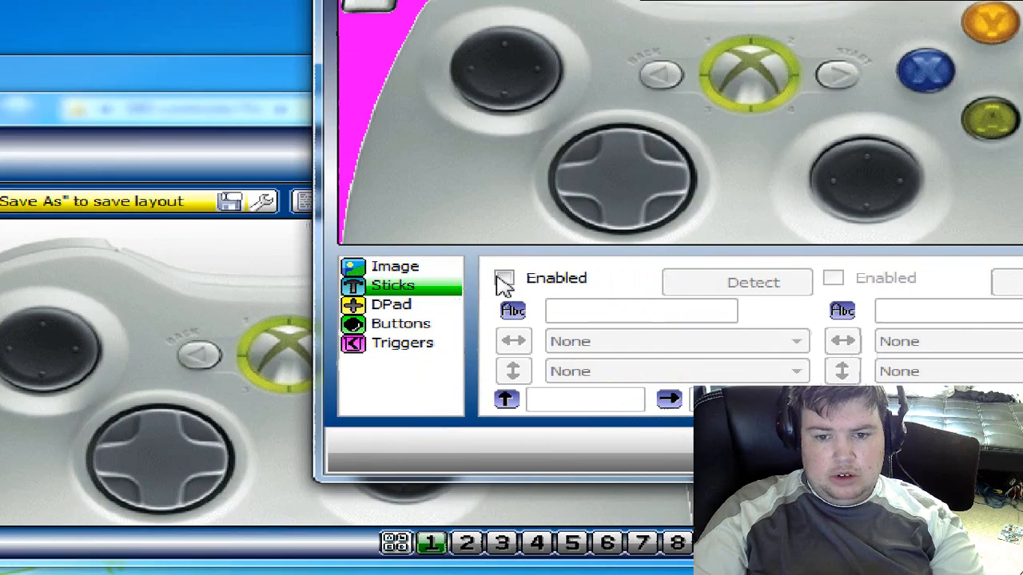
- Enable the first analog stick in the Sticks settings
{"action": "left_click", "coordinate": [736, 282]}
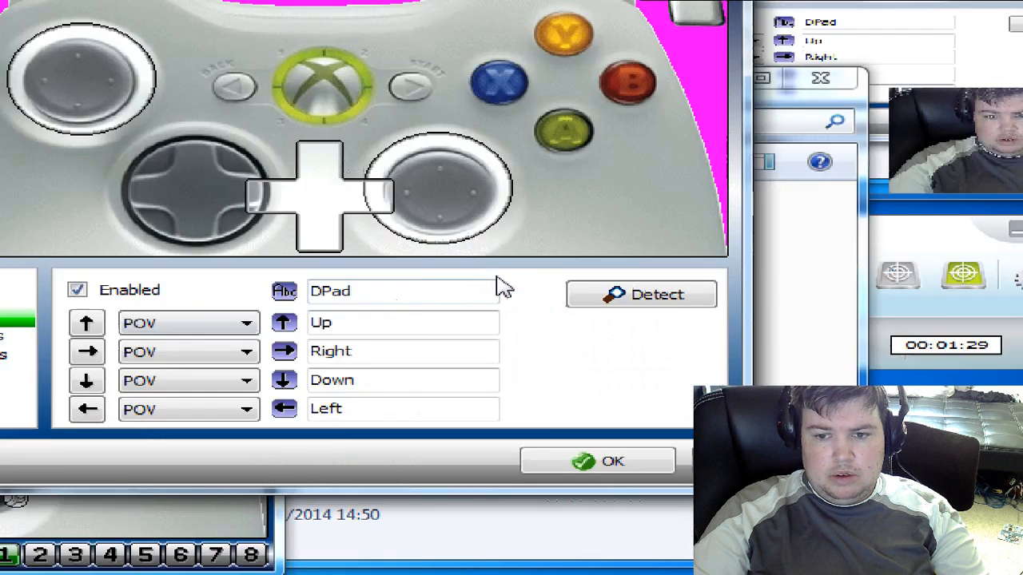
{"action": "left_click", "coordinate": [641, 294]}
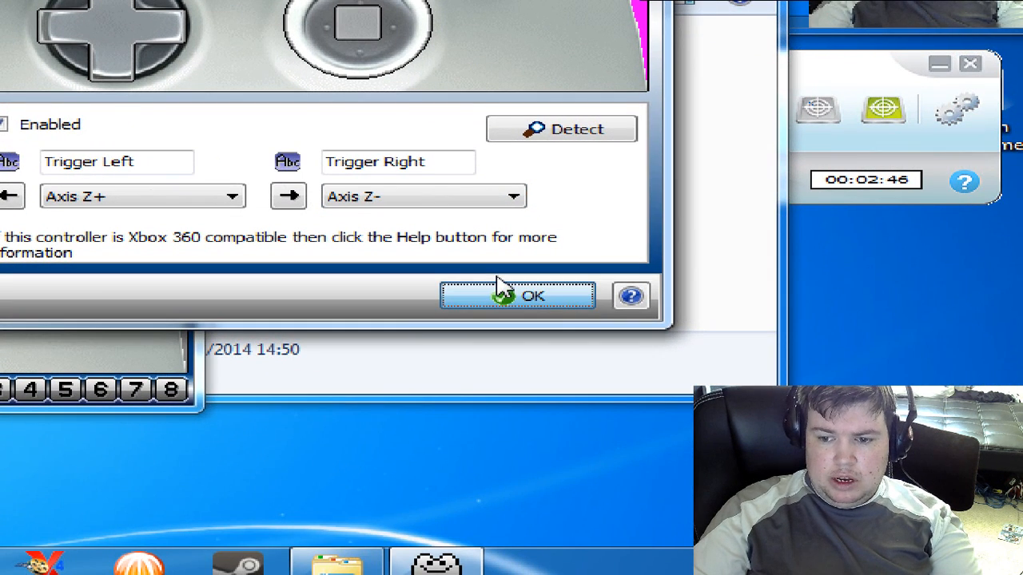
- Confirm the first Xbox 360 layout's settings with OK
{"action": "left_click", "coordinate": [517, 295]}
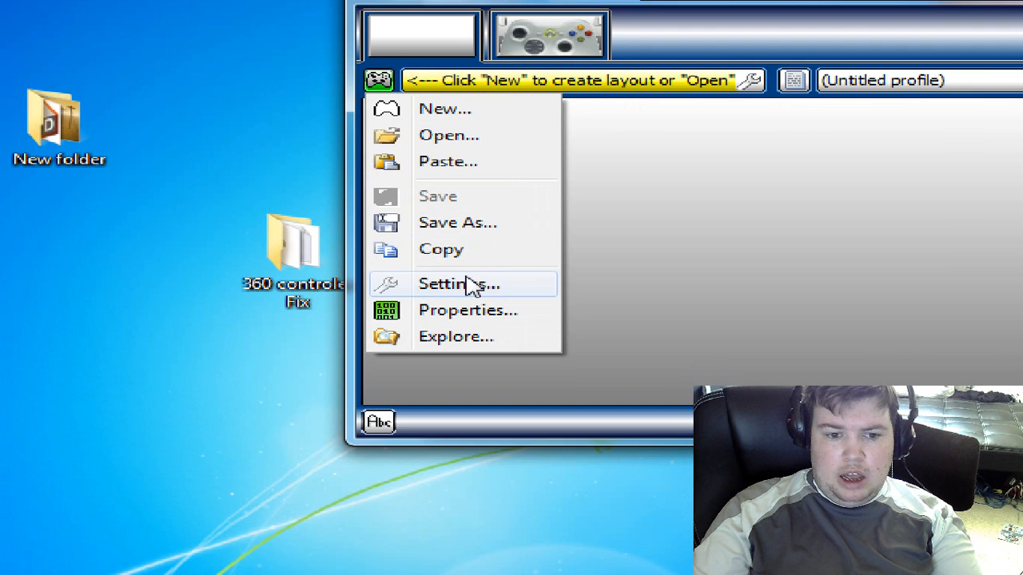
- Start a second new layout and browse for its controller image
{"action": "left_click", "coordinate": [459, 284]}
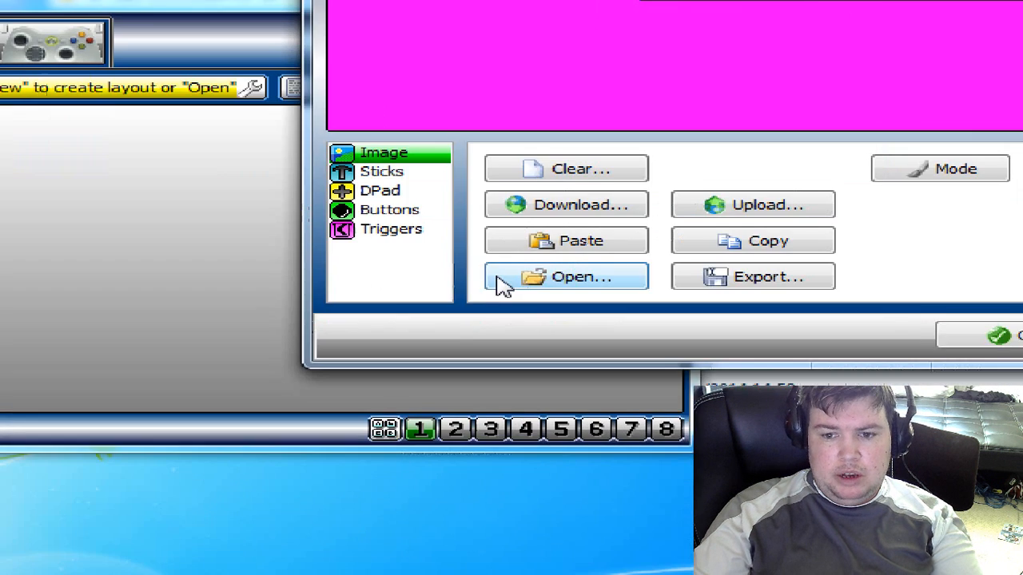
{"action": "left_click", "coordinate": [566, 277]}
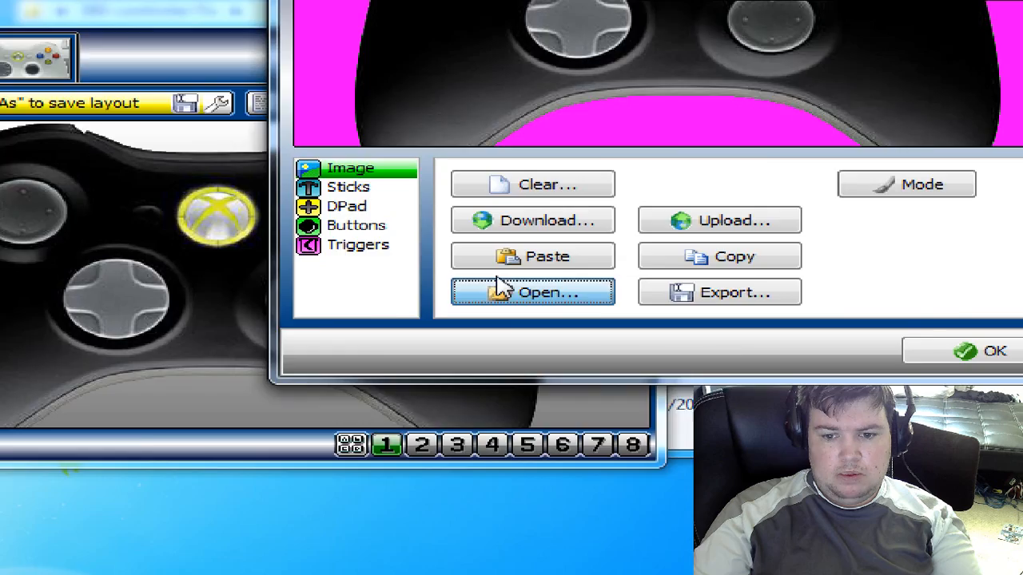
- Choose a Microsoft Xbox controller picture for the second layout
{"action": "left_click", "coordinate": [548, 292]}
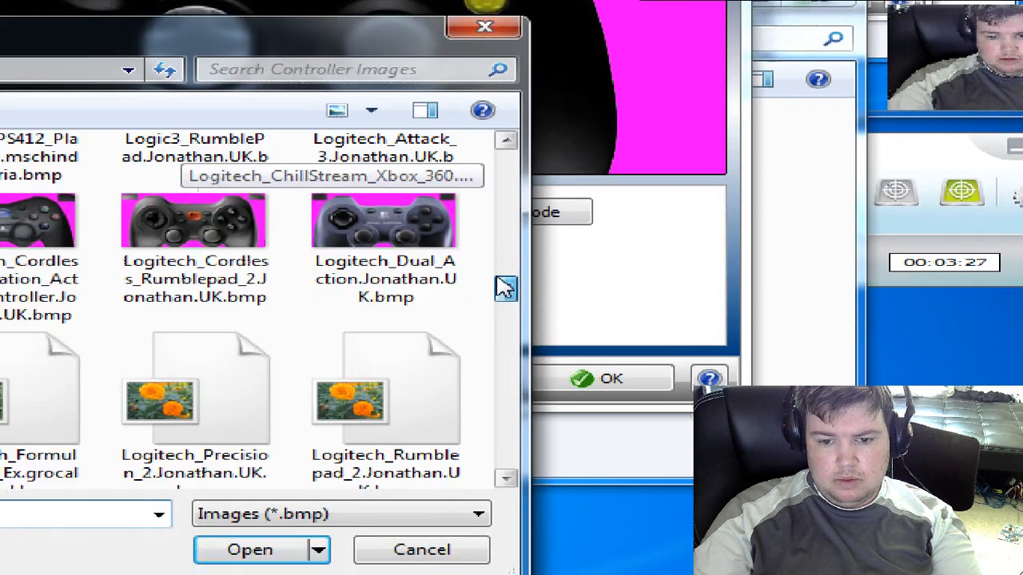
{"action": "scroll", "scroll_direction": "down", "scroll_amount": 3}
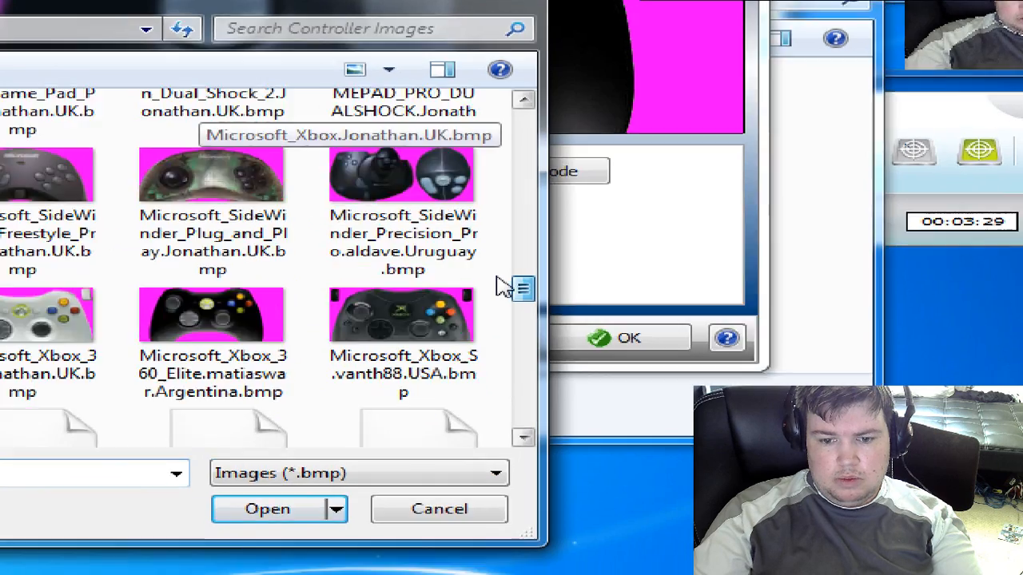
{"action": "left_click", "coordinate": [267, 509]}
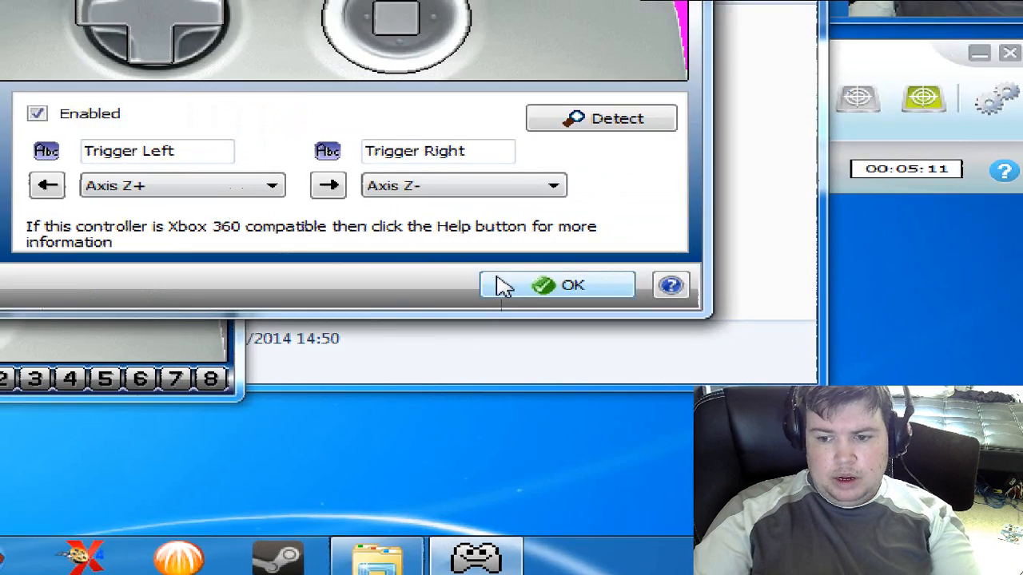
- Confirm the second layout's settings with OK
{"action": "left_click", "coordinate": [556, 284]}
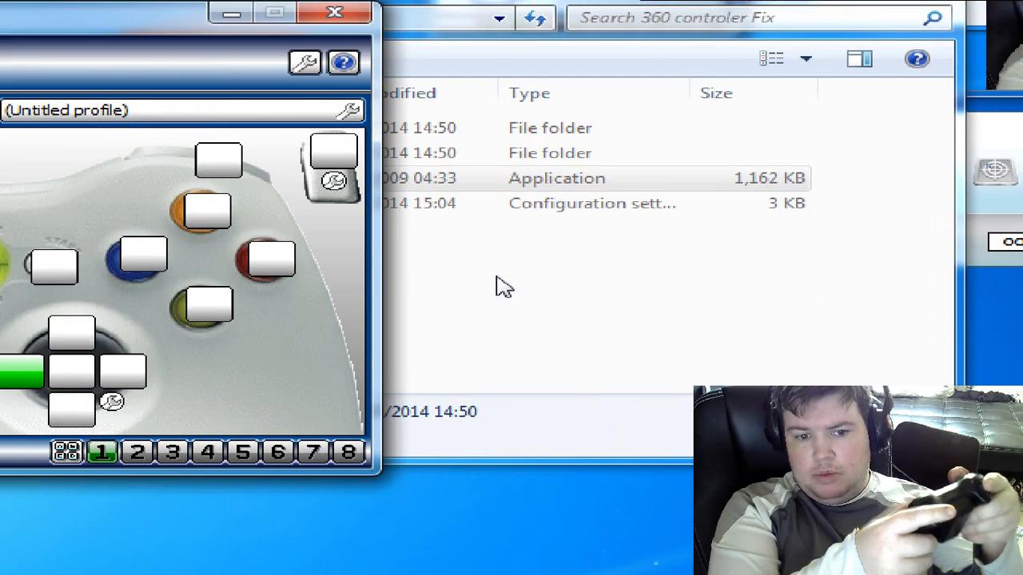